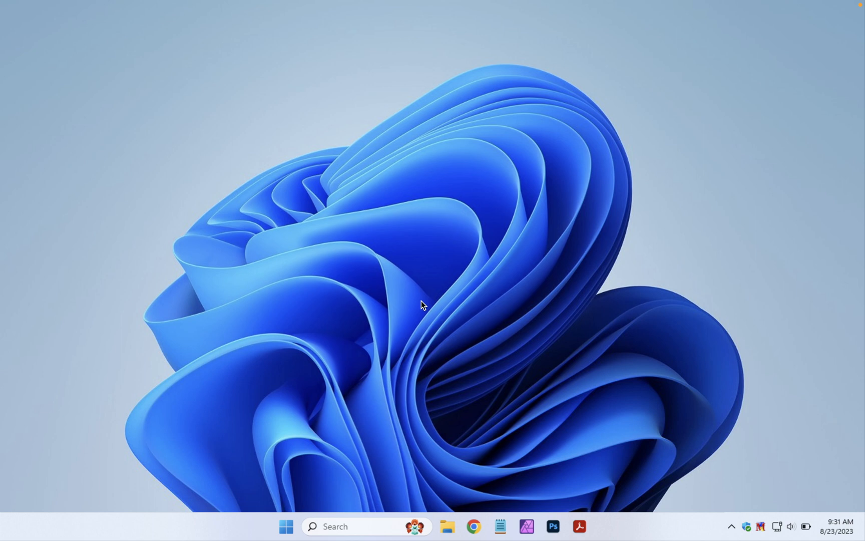
# Show the Ctrl+Alt+Delete screen with Lock, Switch user, Sign out, Change password and Task Manager.
pyautogui.press('Ctrl+Alt+Delete')
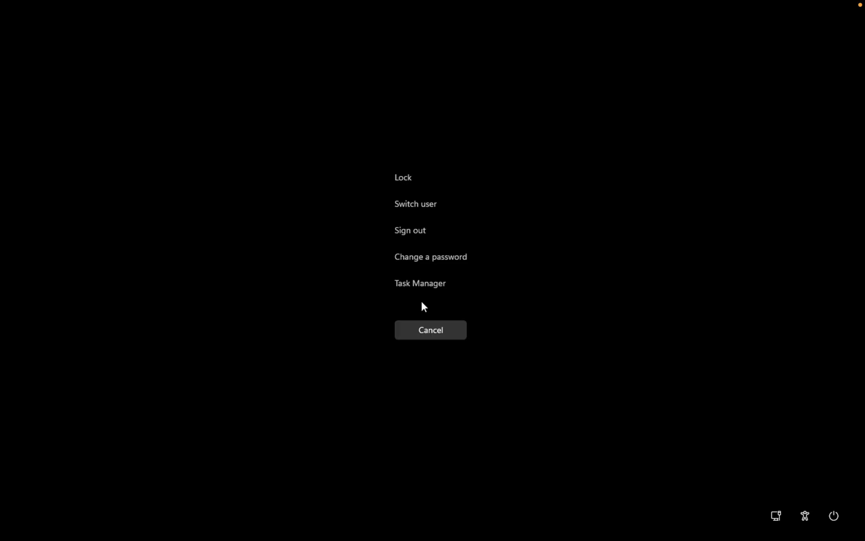
pyautogui.moveTo(837, 516)
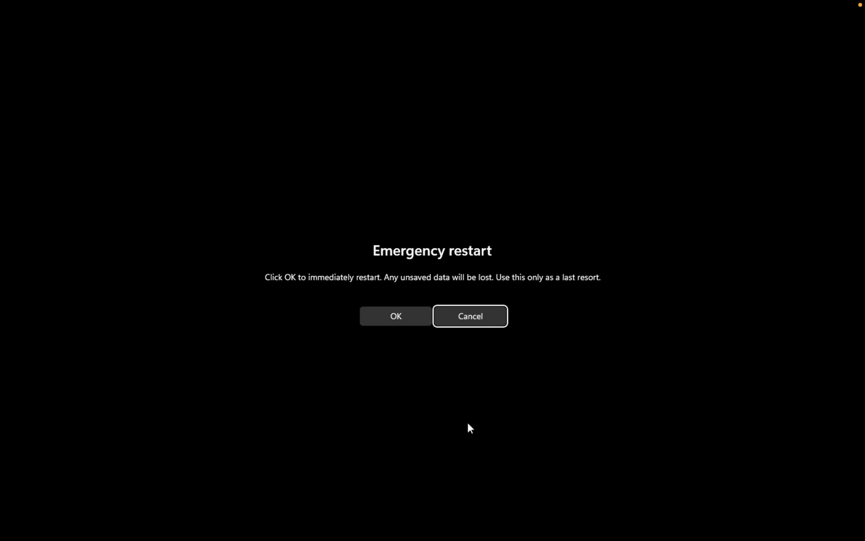
pyautogui.moveTo(355, 279)
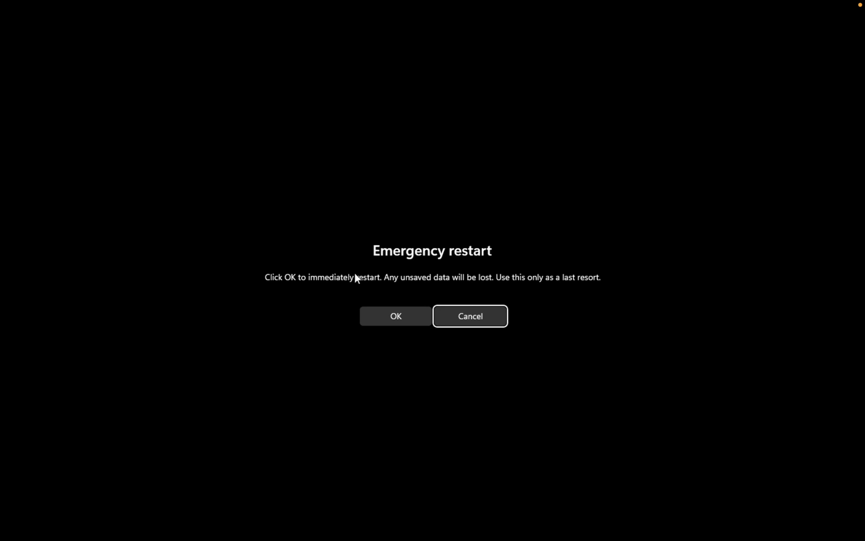